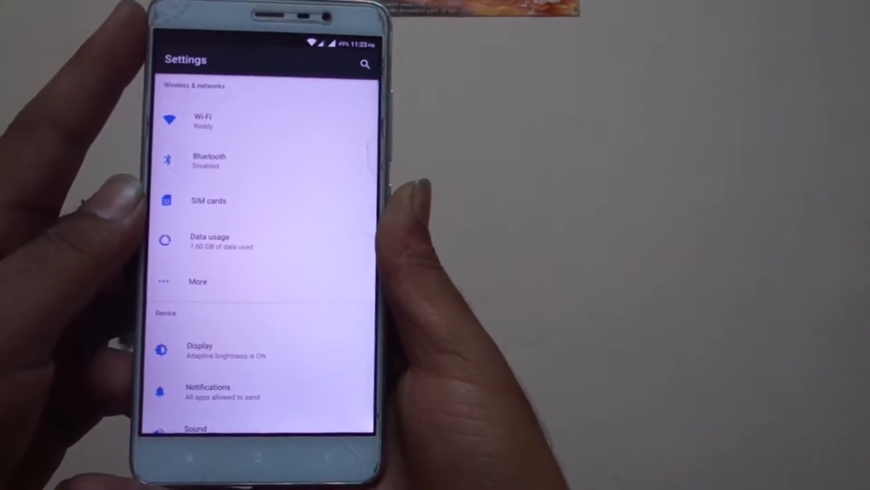
Power the phone off completely from the power menu
scroll("down", 3)
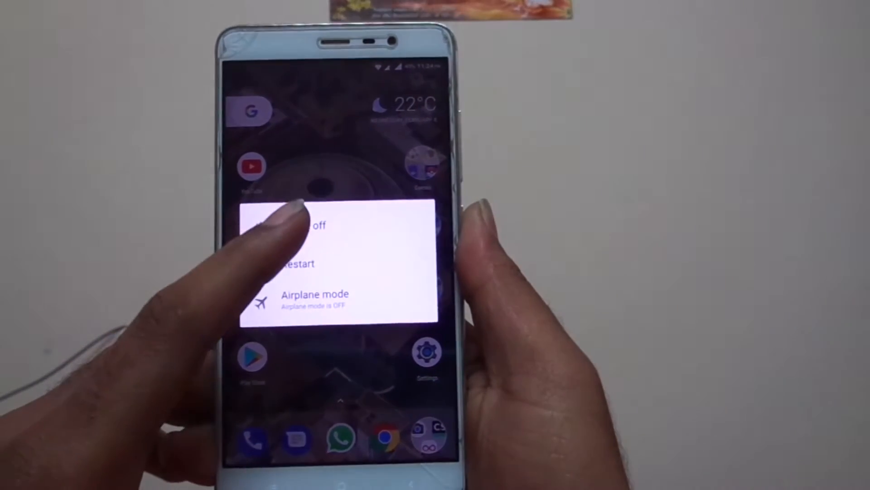
left_click(311, 225)
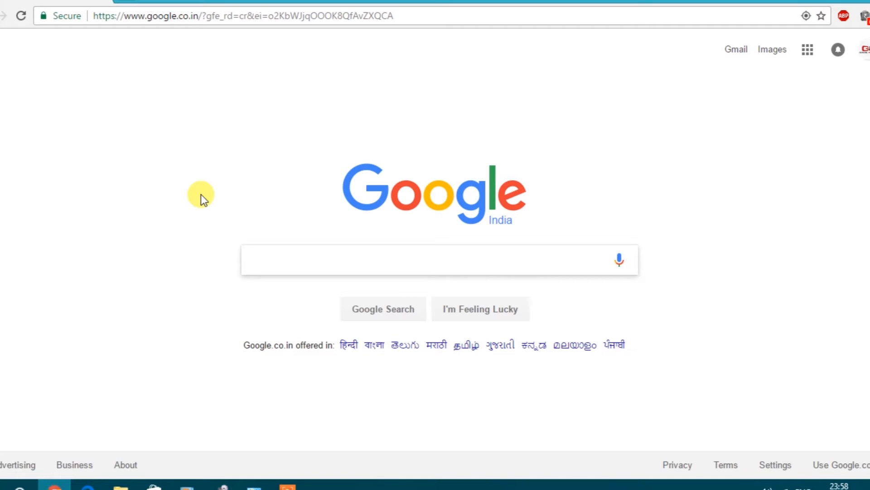
Google 'miui downloads' and open the 'MIUI Downloads - Xiaomi MIUI Official Forum' result
type("m")
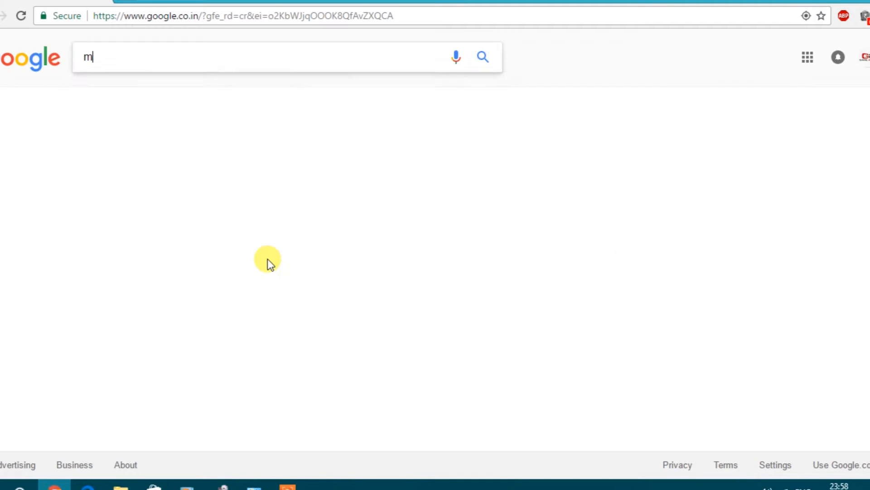
type("iui")
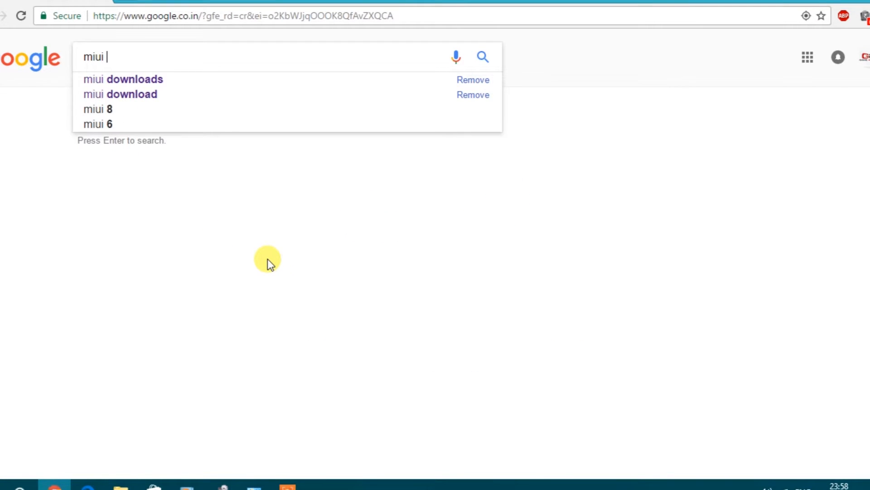
type("download")
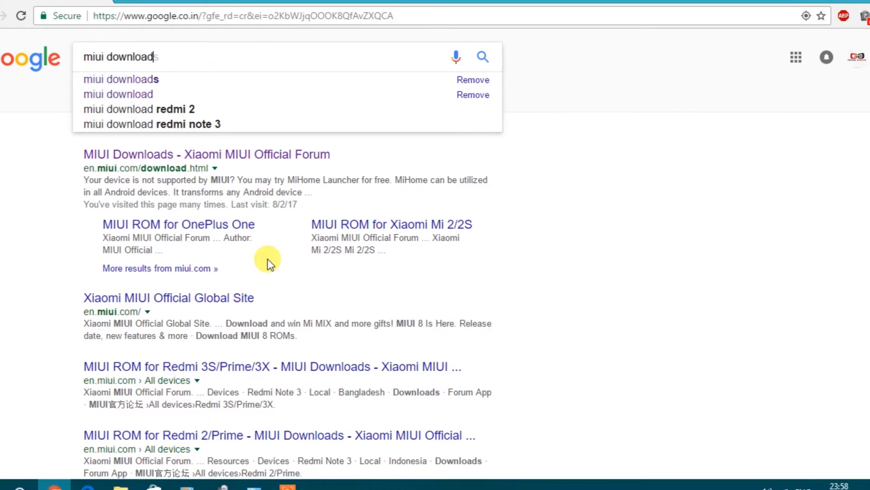
left_click(121, 79)
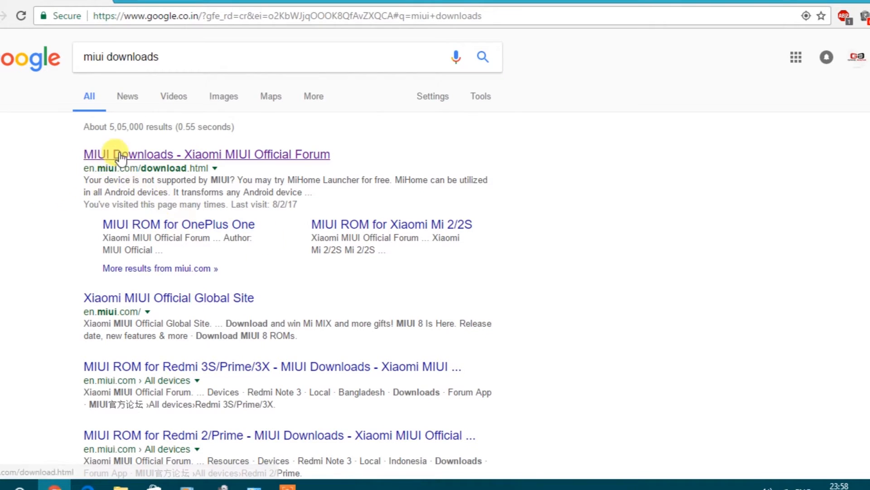
left_click(206, 154)
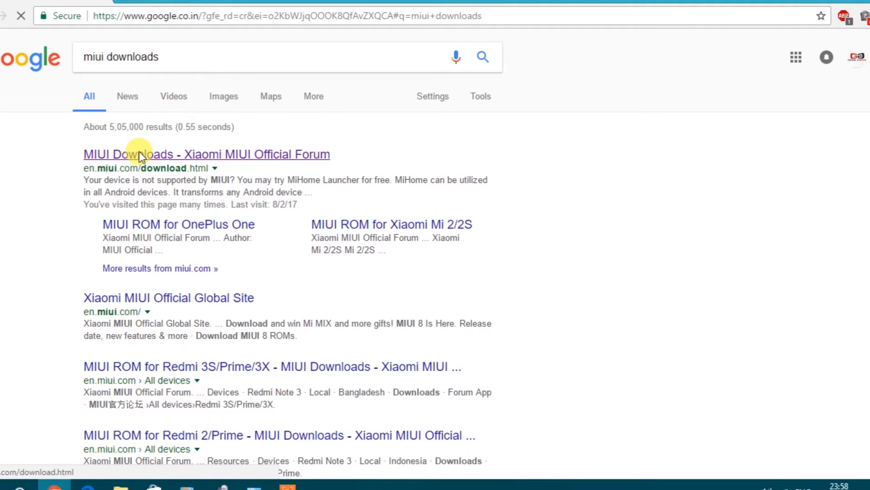
left_click(206, 154)
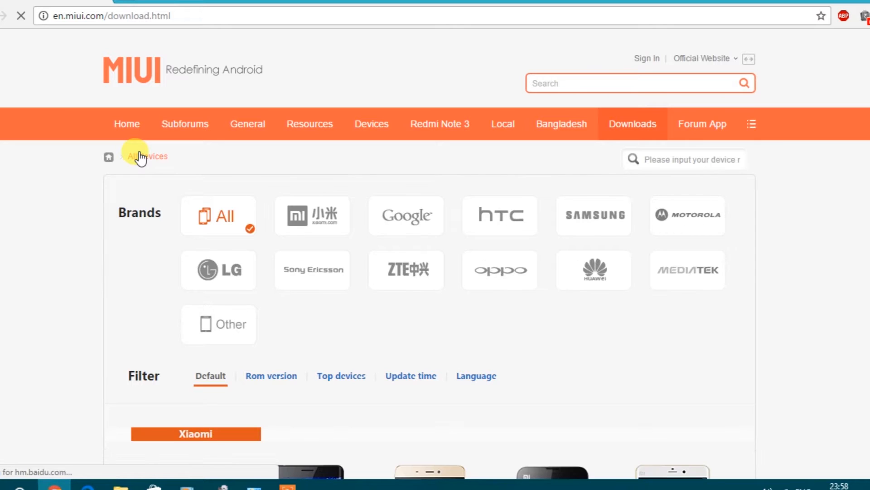
Find Redmi Note 3 in the device list and open its download page
key("ctrl+f")
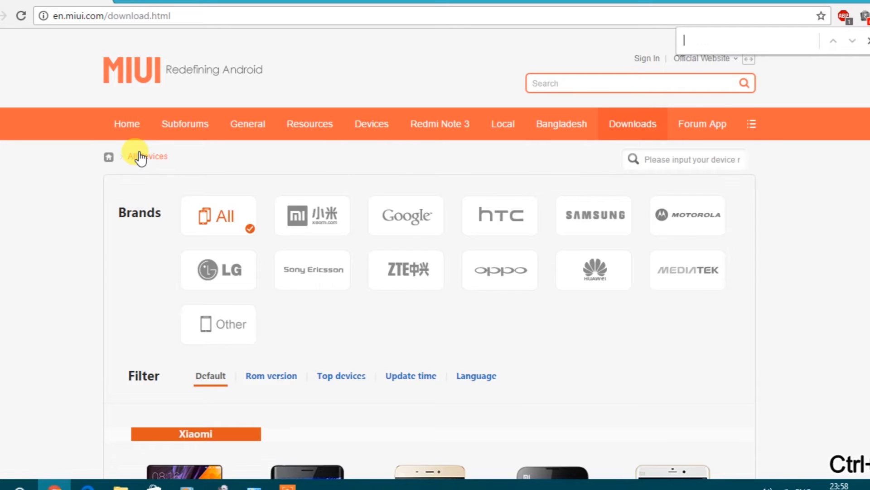
type("redmi note")
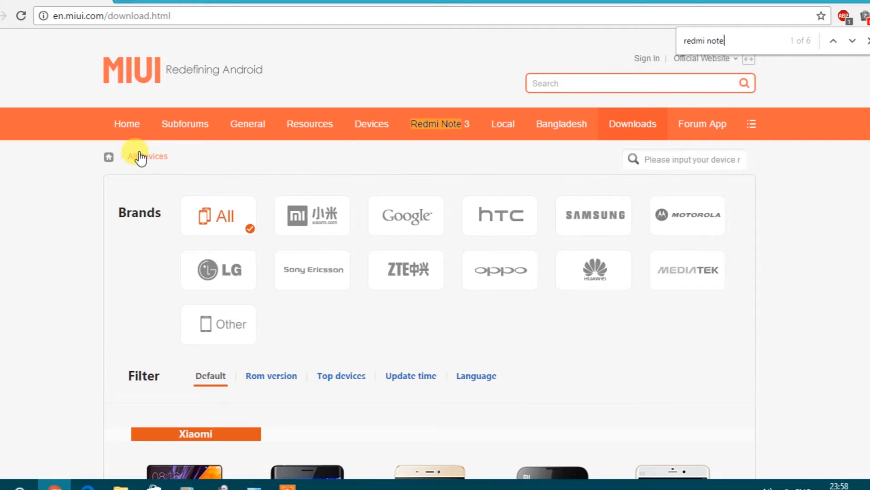
type("3")
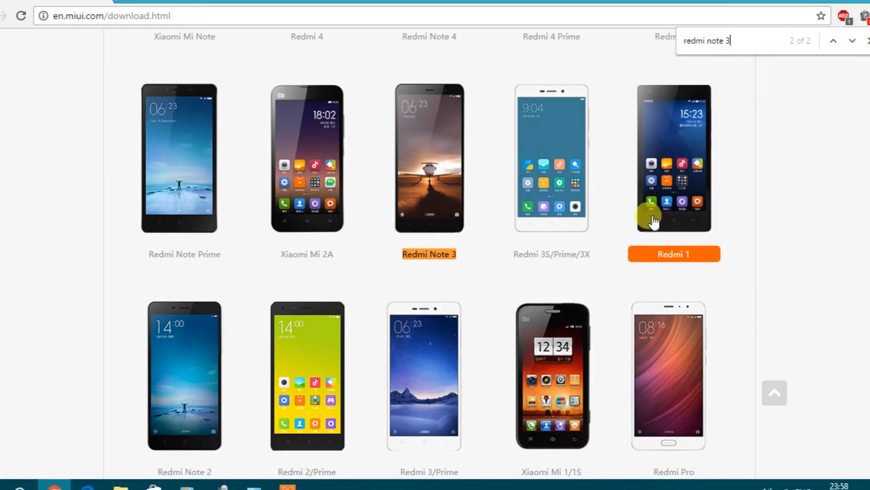
left_click(428, 254)
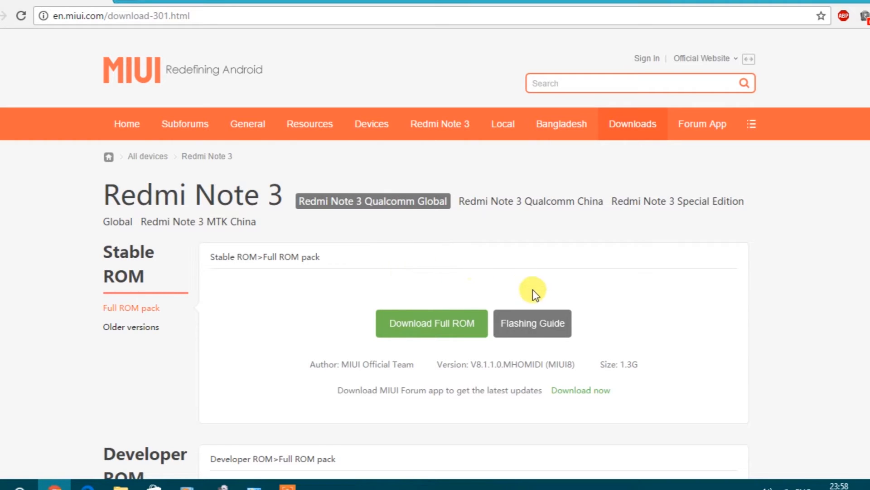
mouse_move(531, 323)
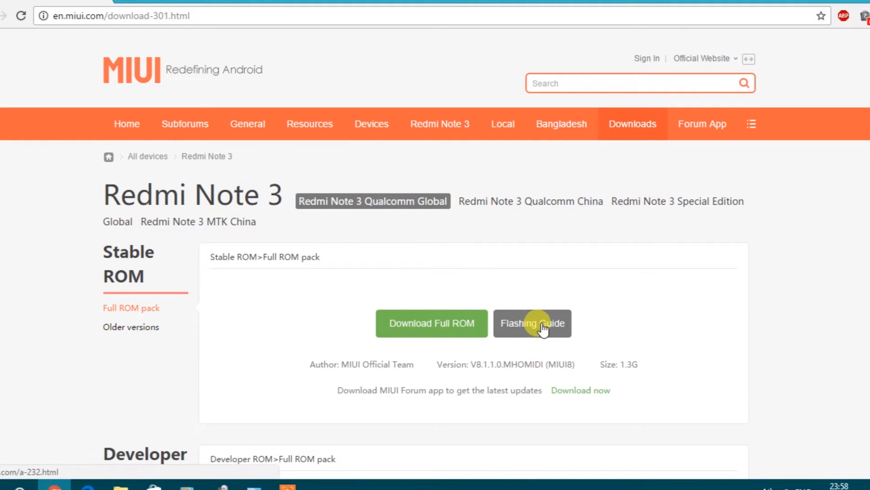
Open the Fastboot Update flashing guide and download the 31MB MIUI ROM Flashing Tool via IDM
left_click(532, 323)
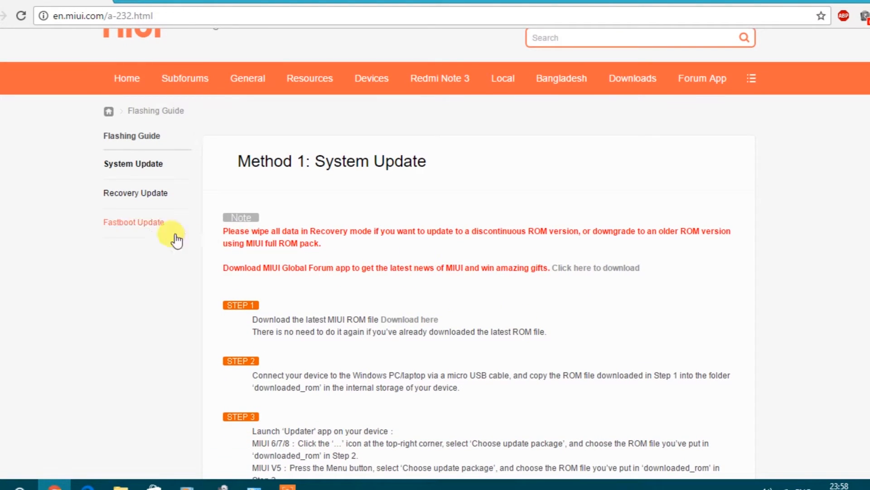
mouse_move(134, 222)
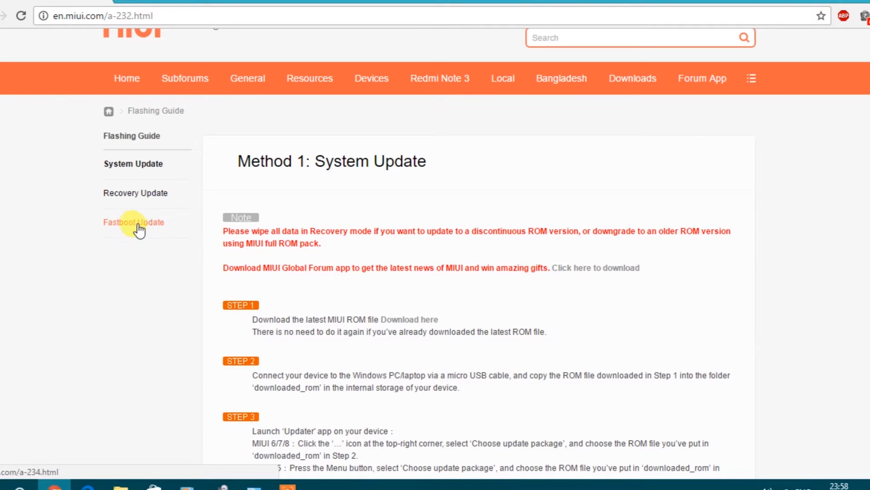
left_click(134, 222)
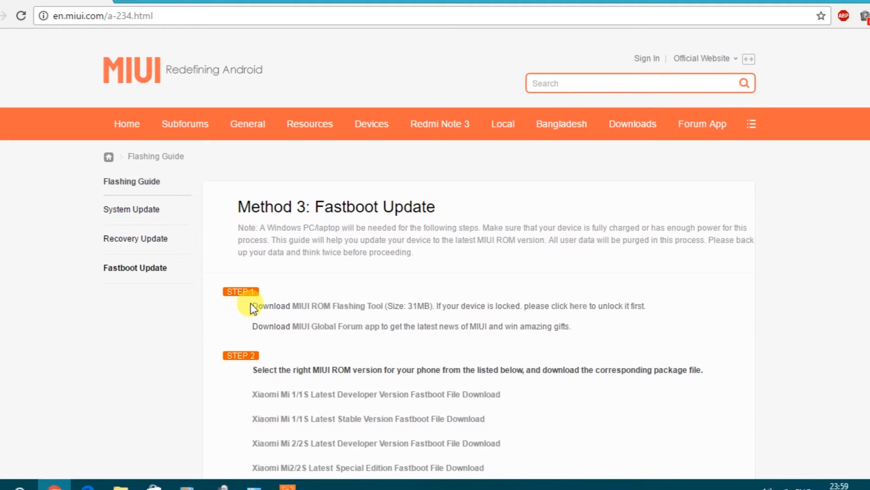
left_click_drag(252, 306, 414, 306)
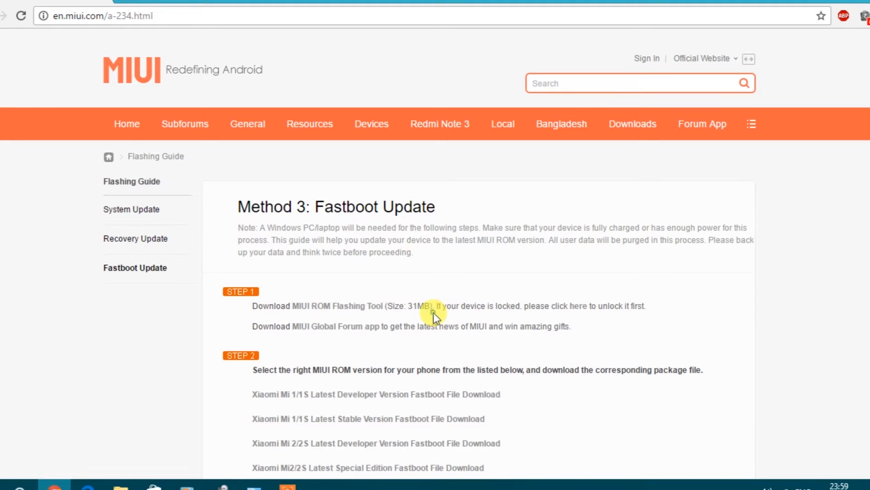
left_click(337, 306)
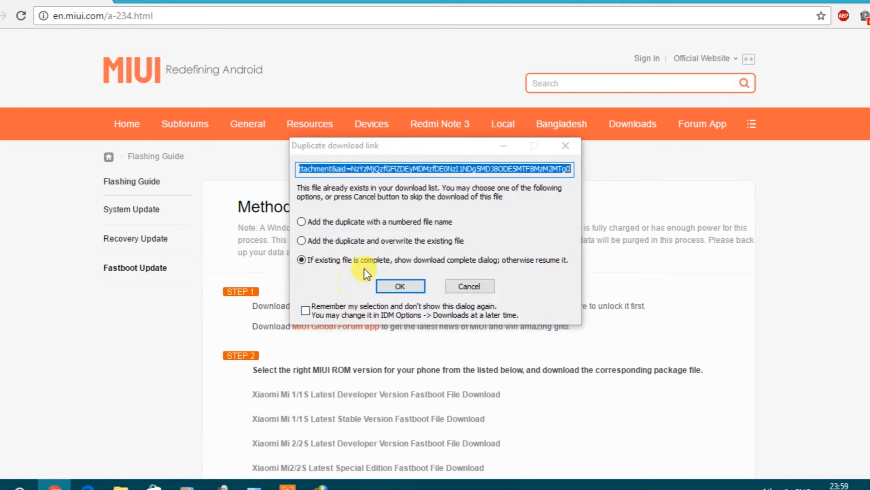
left_click(468, 287)
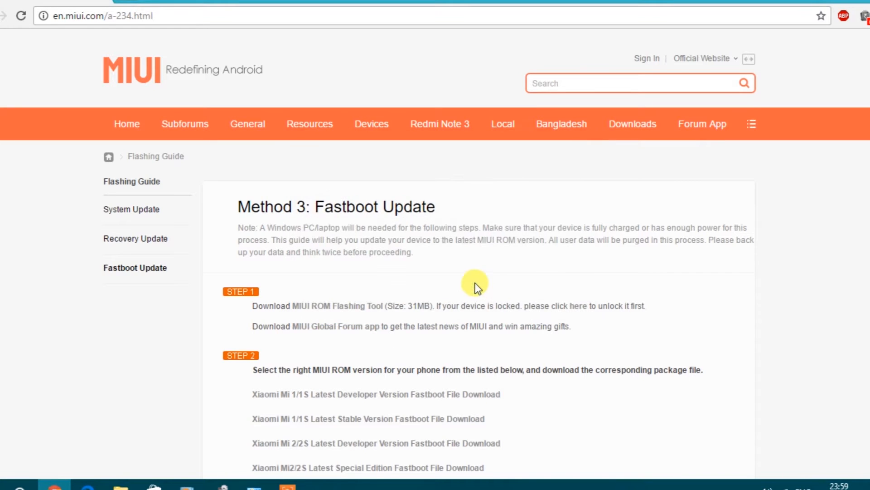
Download the 1.5 GB Redmi Note 3 Qualcomm Latest Global Stable fastboot ROM
scroll("down", 3)
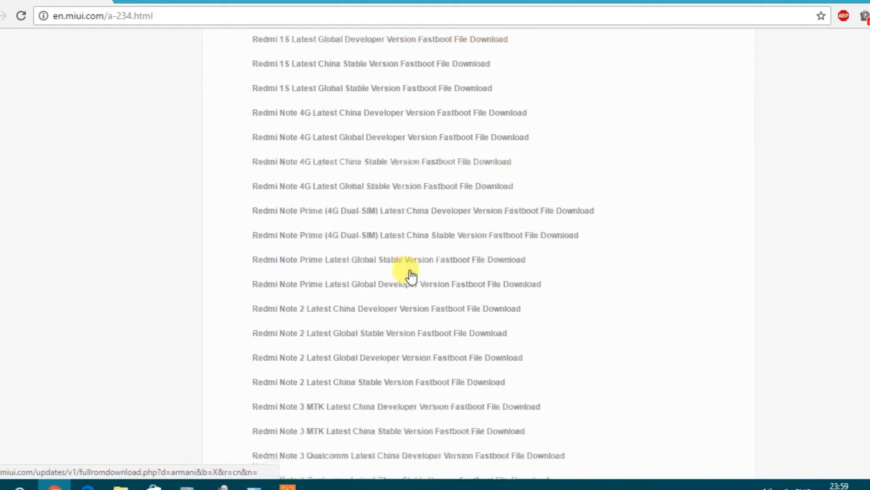
scroll("down", 3)
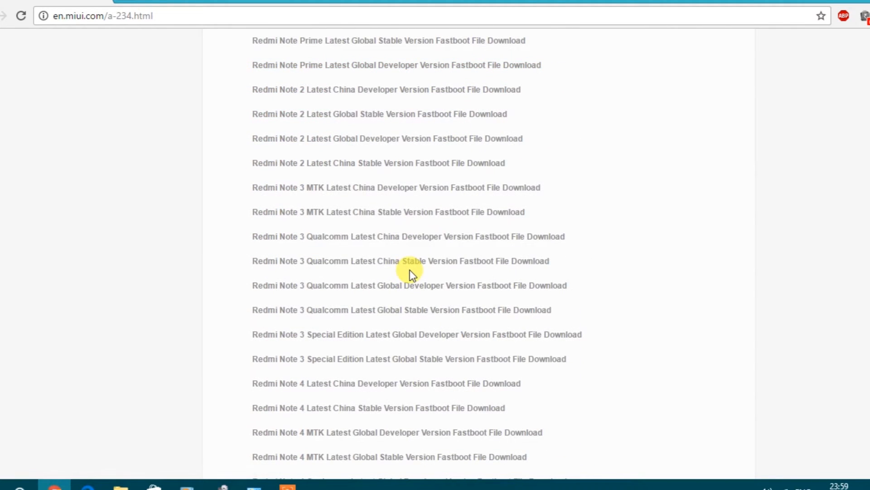
mouse_move(245, 200)
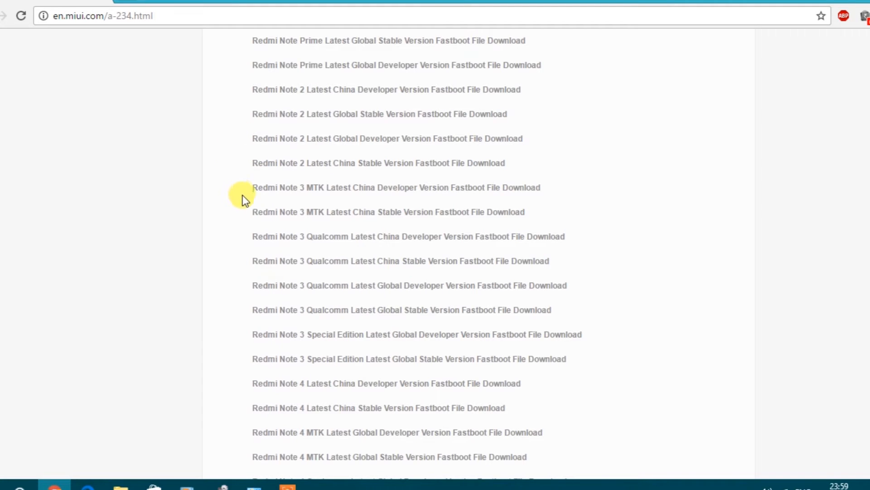
left_click_drag(252, 187, 347, 309)
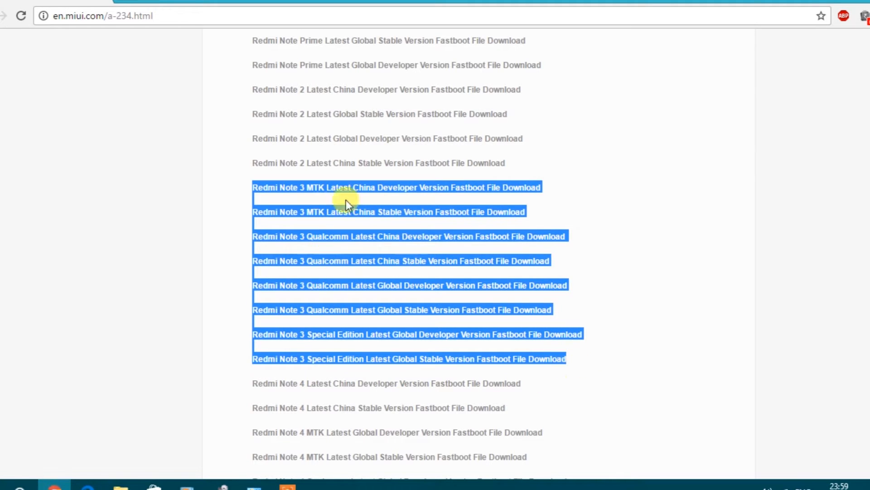
mouse_move(233, 278)
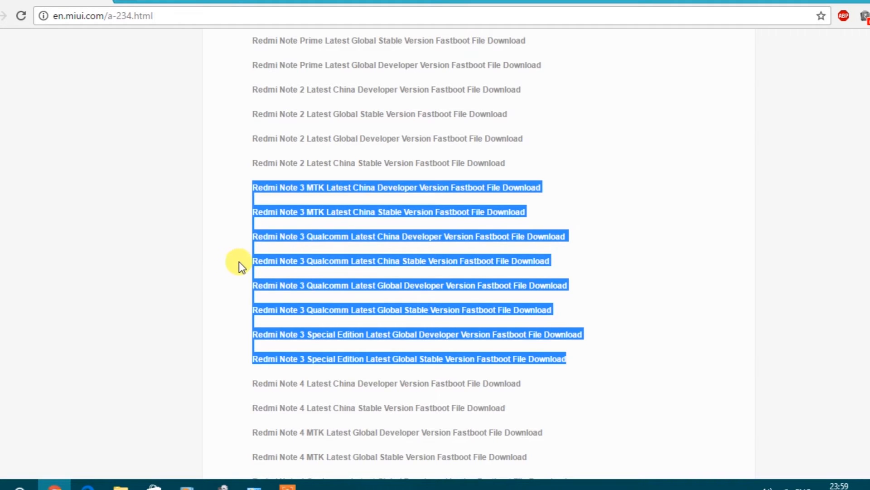
left_click(238, 262)
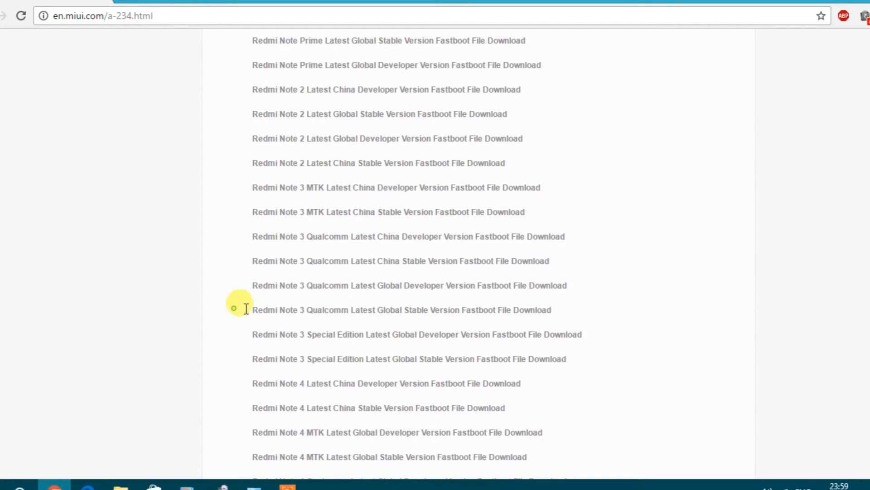
left_click_drag(239, 310, 444, 310)
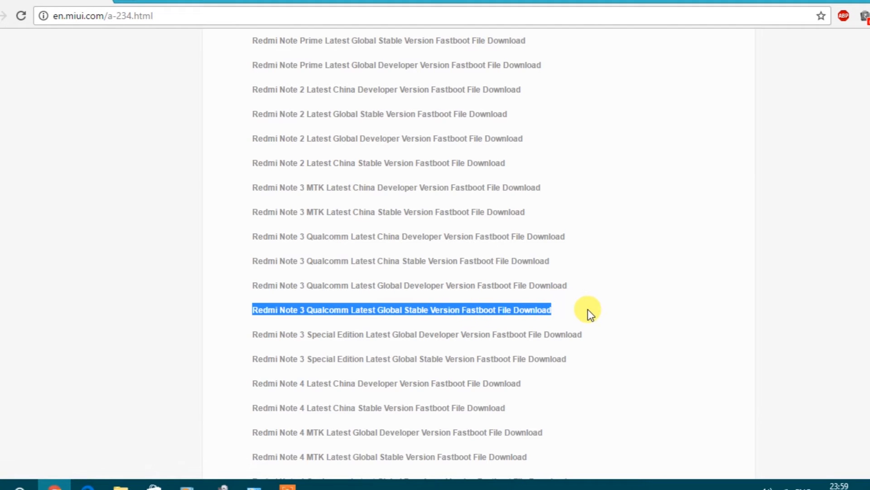
left_click(401, 310)
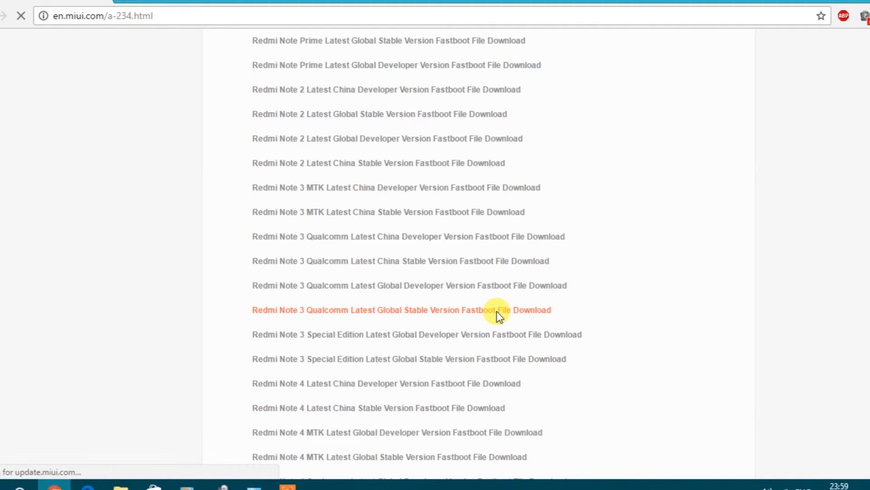
left_click(400, 310)
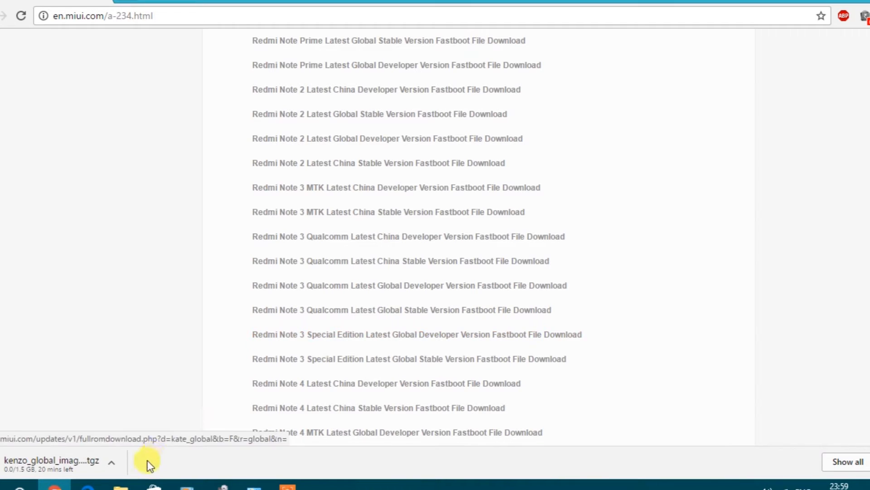
left_click(111, 462)
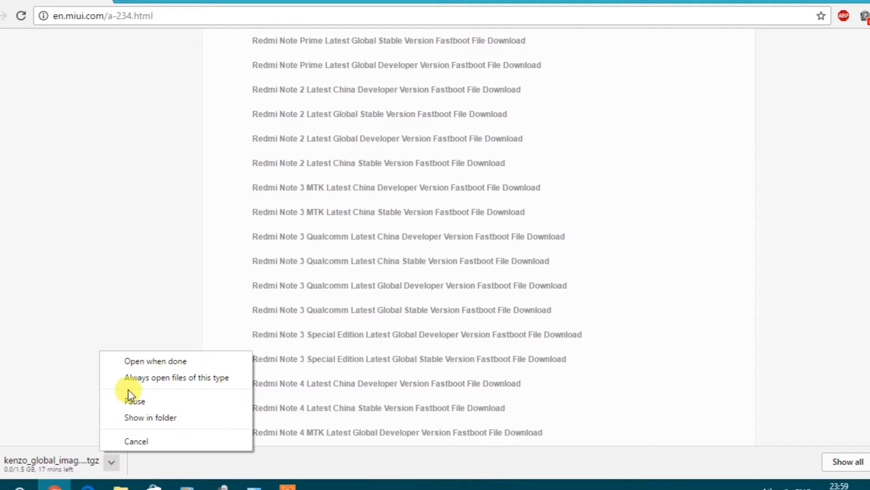
left_click(136, 441)
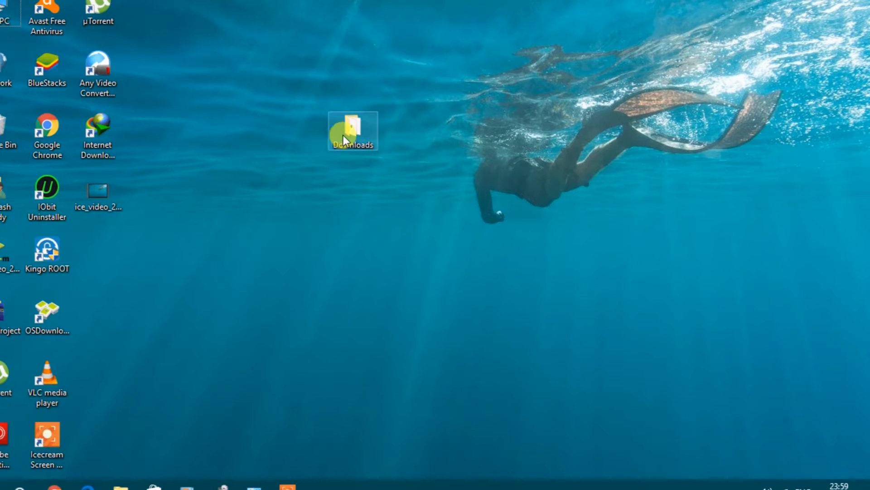
Run the MiFlashSetup installer from the Downloads folder
double_click(352, 131)
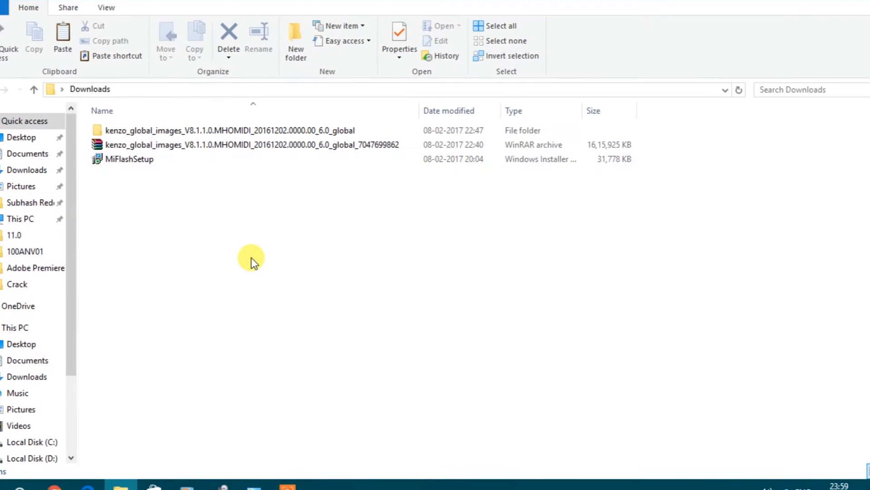
left_click(129, 158)
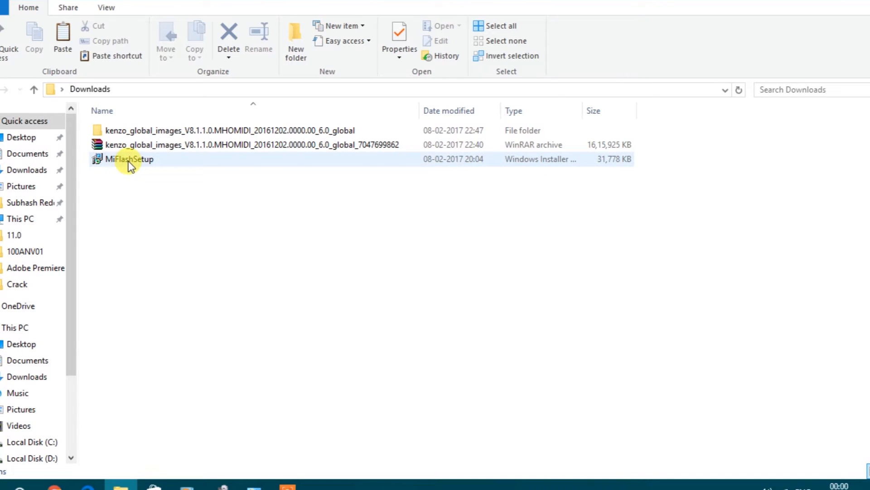
mouse_move(129, 159)
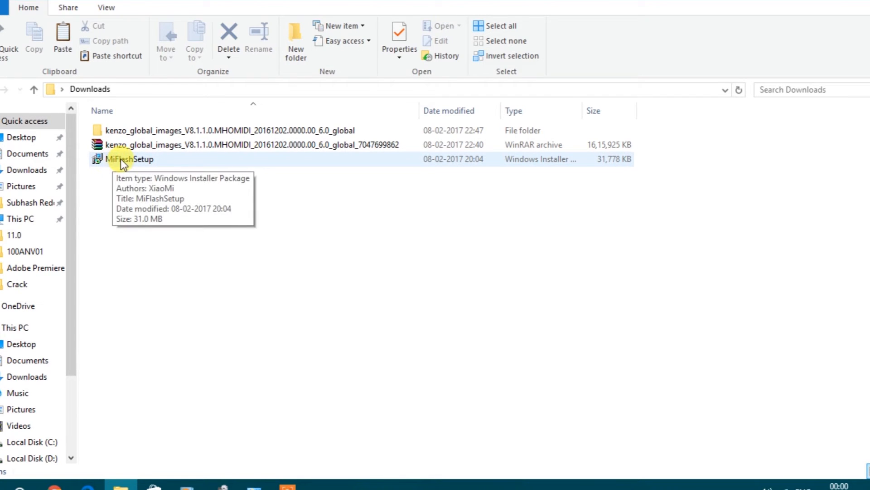
double_click(129, 158)
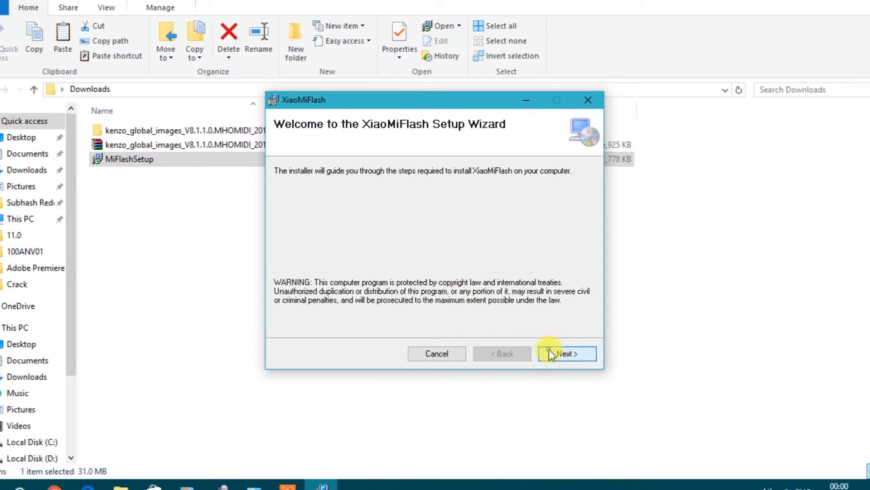
Install XiaoMiFlash to the default C:\XiaoMi\XiaoMiFlash\ folder and close the wizard
left_click(566, 354)
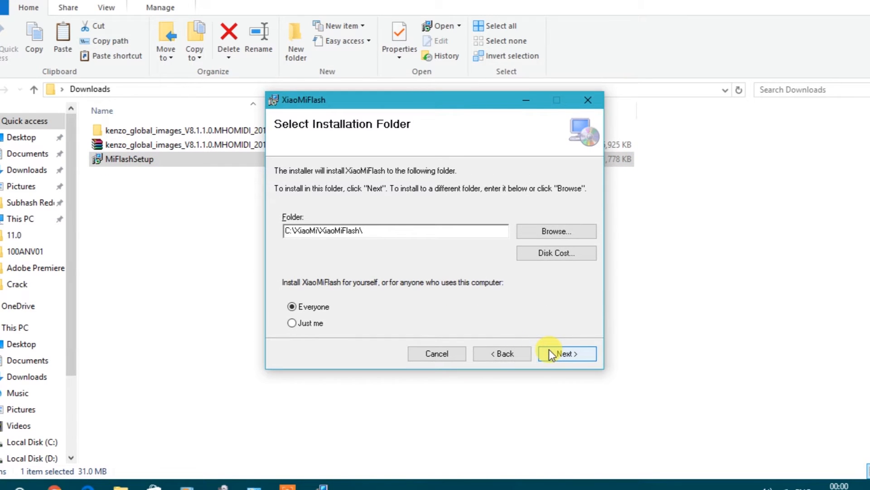
left_click(567, 353)
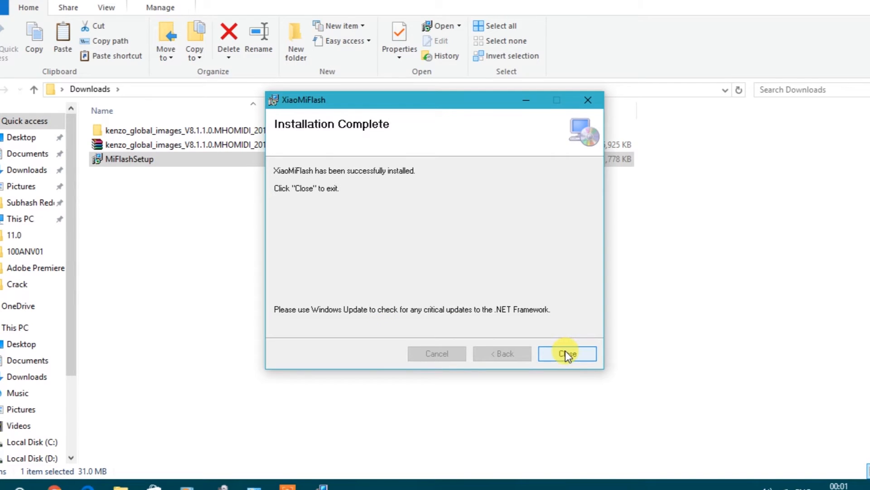
left_click(567, 353)
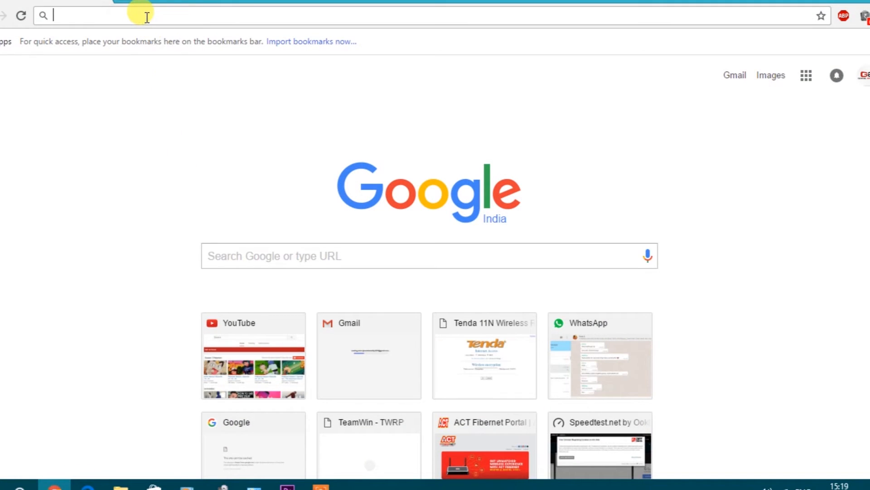
Load the fastboot_edl.zip Zippyshare page and send its download to IDM, dismissing prompts
type("http://www59.zippyshare.com/v/M56zYpP0/file.html")
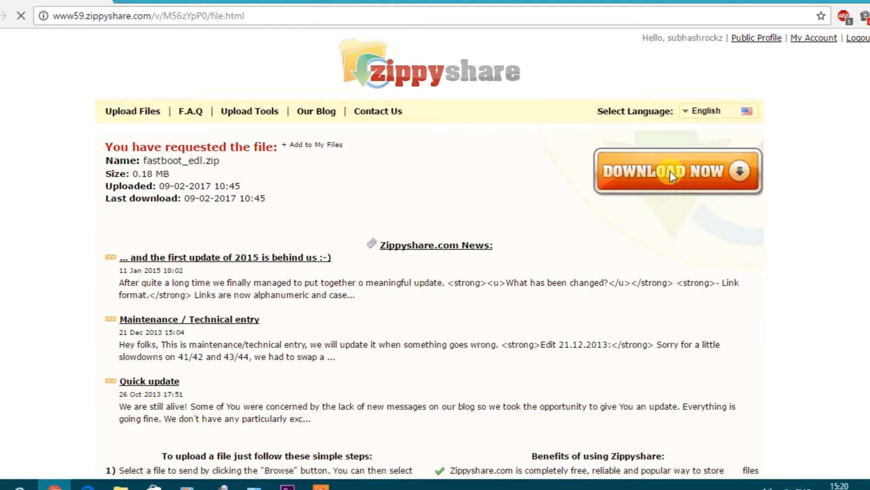
mouse_move(694, 177)
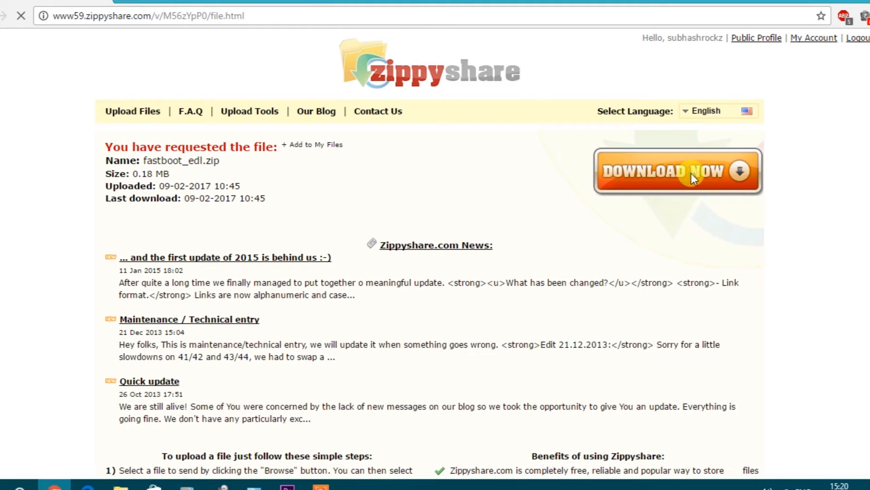
left_click(677, 171)
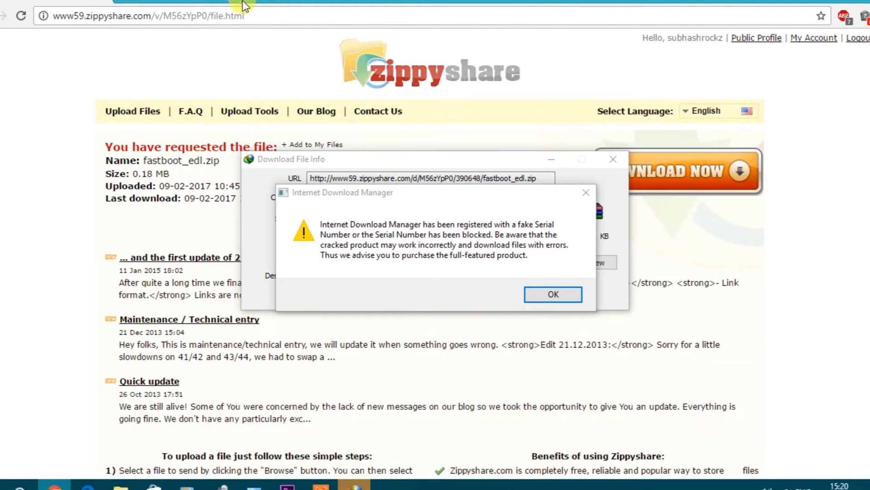
left_click(552, 294)
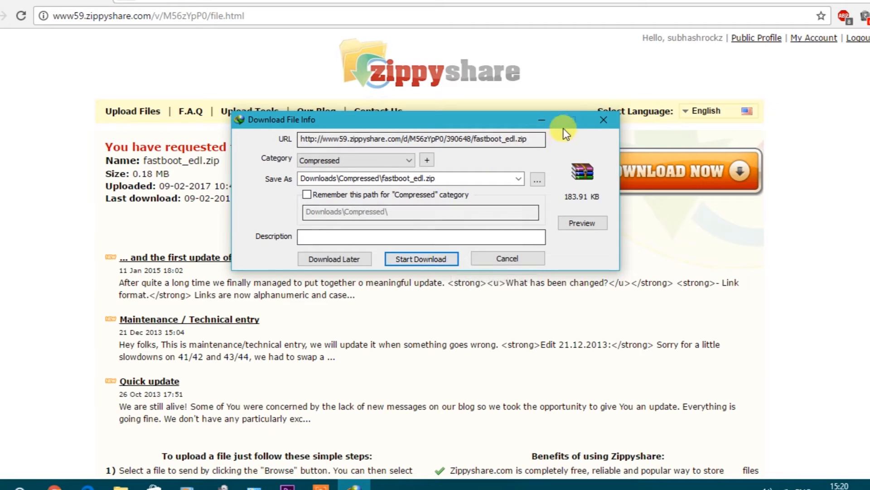
left_click(421, 259)
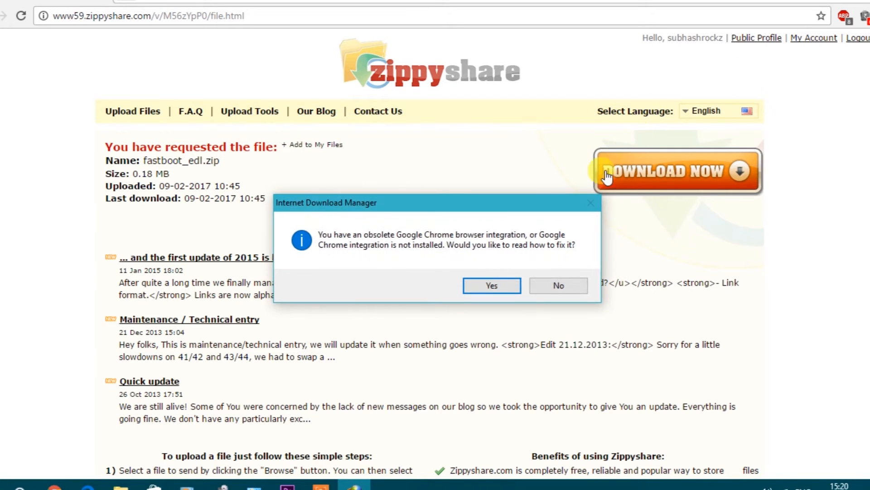
left_click(557, 285)
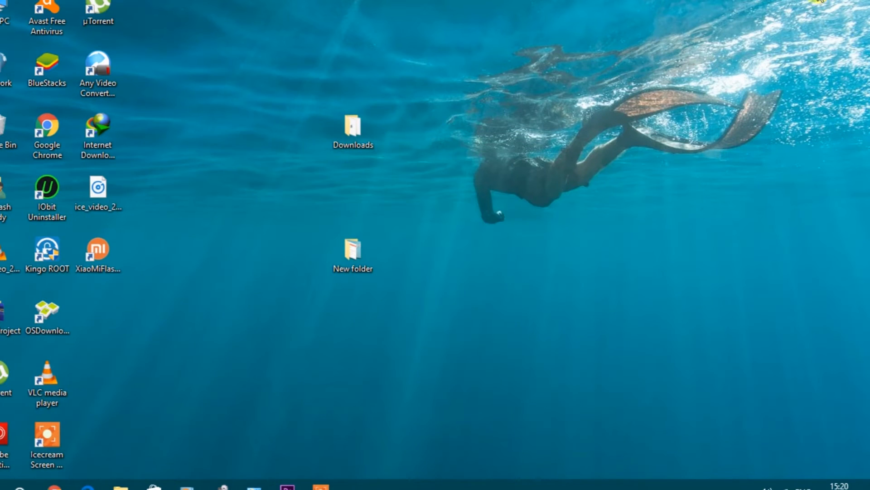
Extract fastboot_edl.zip in Downloads and run the edl script from the extracted folder
left_click(484, 257)
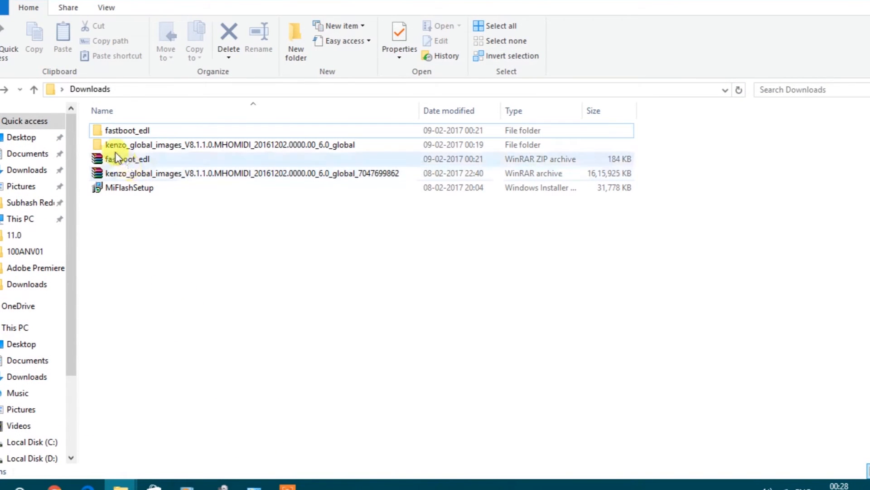
left_click(128, 159)
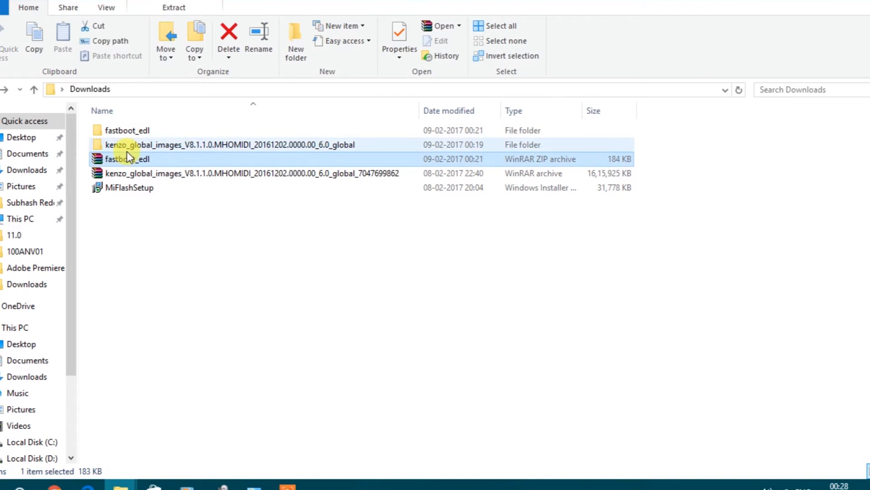
right_click(128, 158)
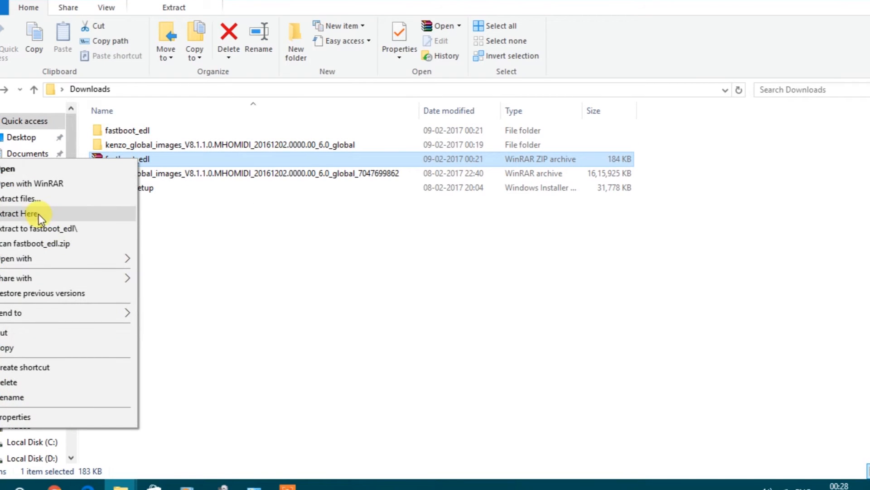
left_click(20, 213)
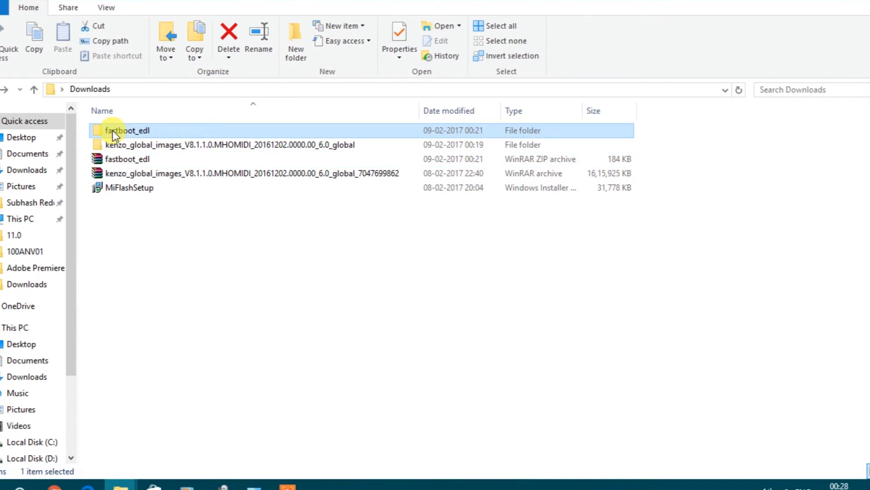
double_click(126, 130)
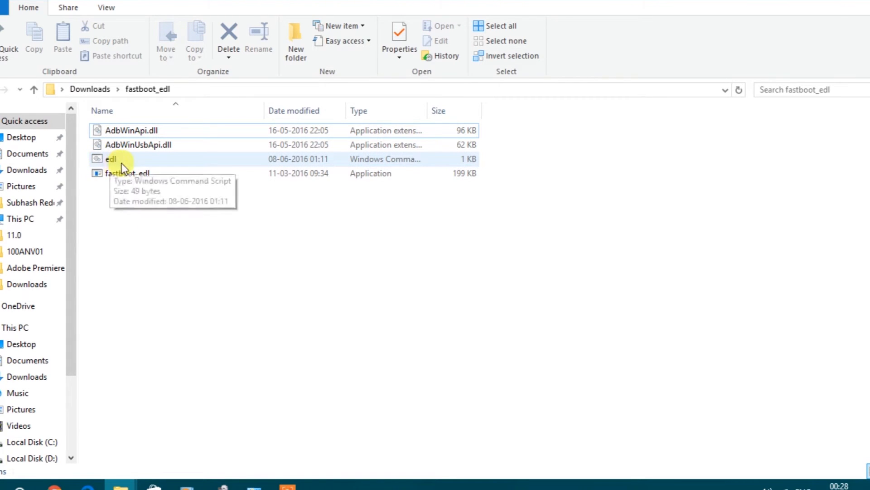
left_click(111, 159)
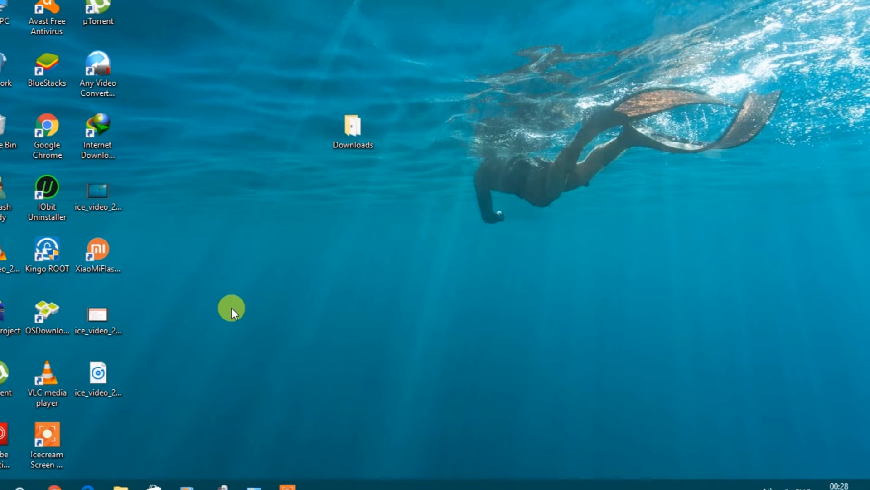
Launch XiaoMiFlash as administrator and refresh to detect the phone as COM10
left_click(97, 248)
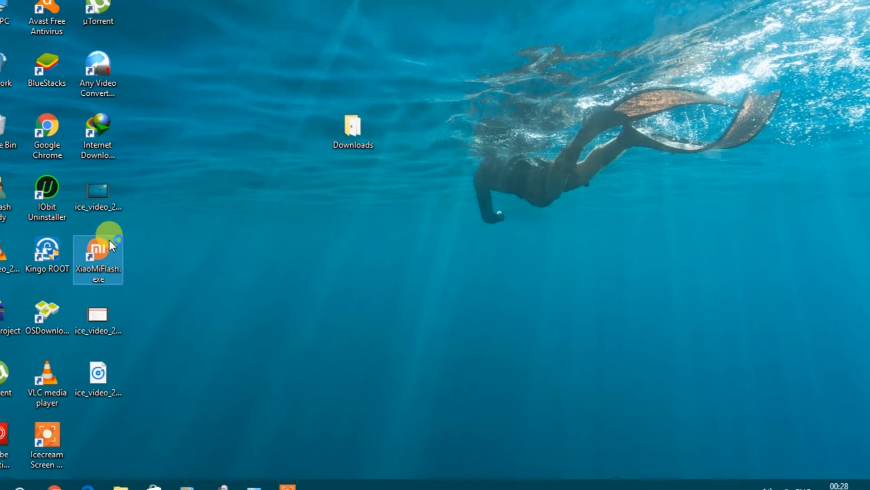
double_click(98, 249)
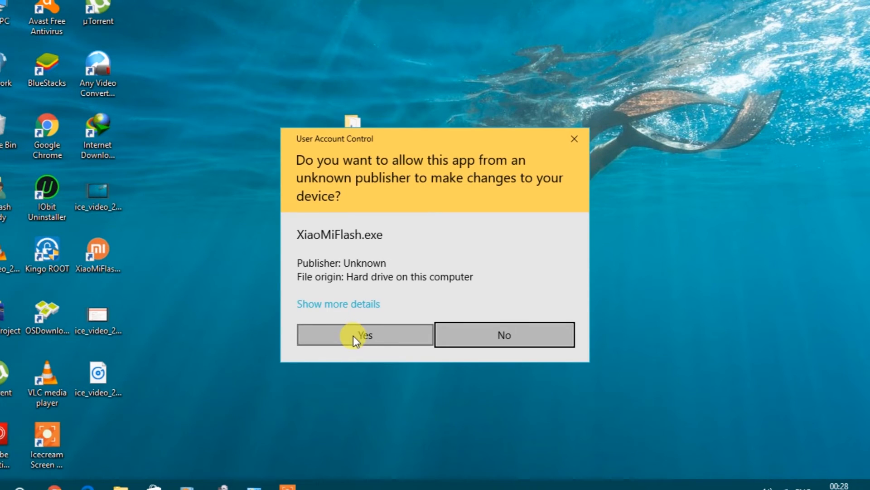
left_click(364, 334)
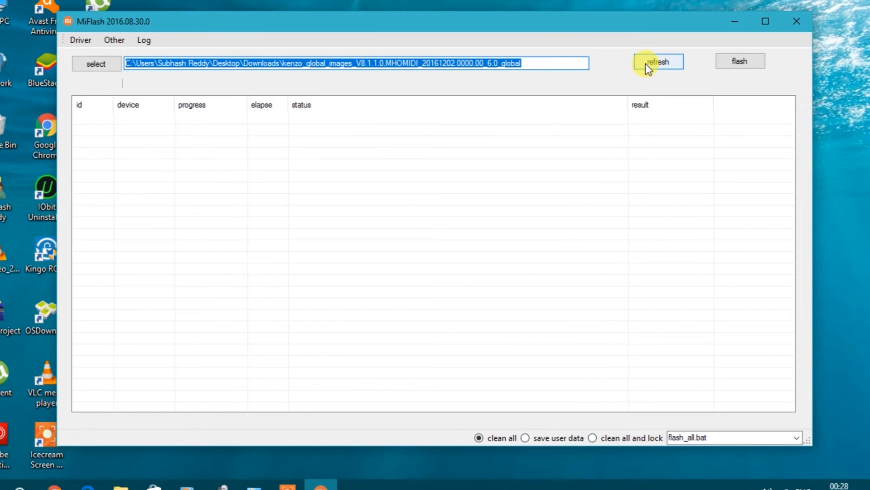
left_click(658, 61)
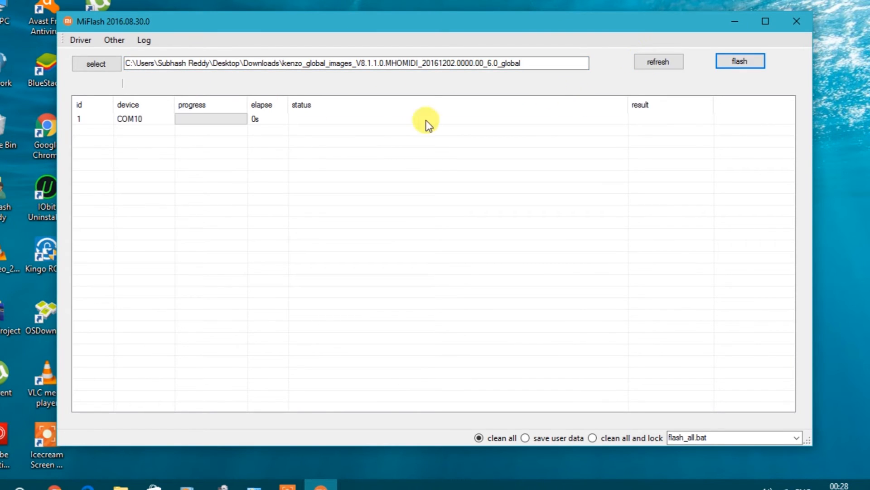
mouse_move(45, 124)
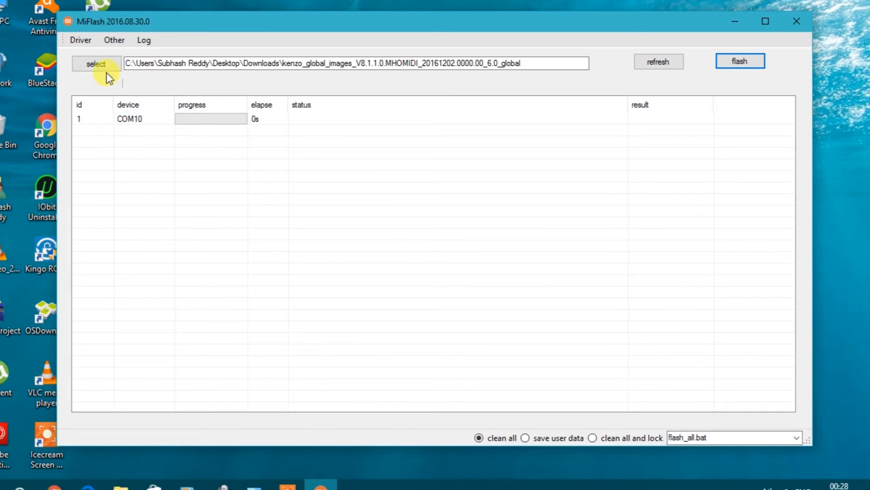
Select the kenzo_global_images ROM folder from Downloads
left_click(96, 63)
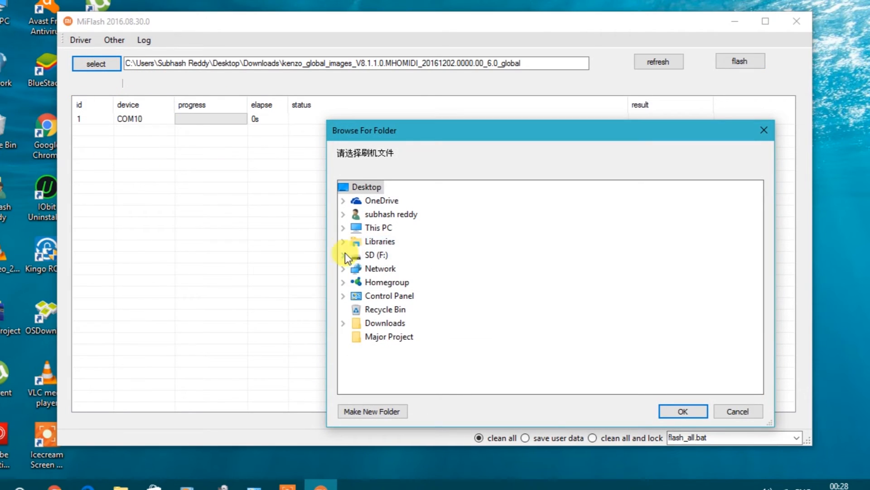
left_click(383, 322)
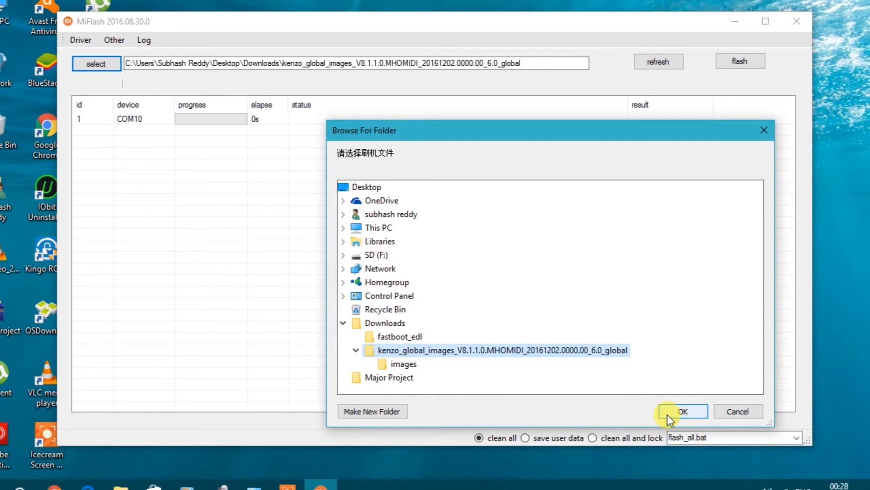
left_click(683, 411)
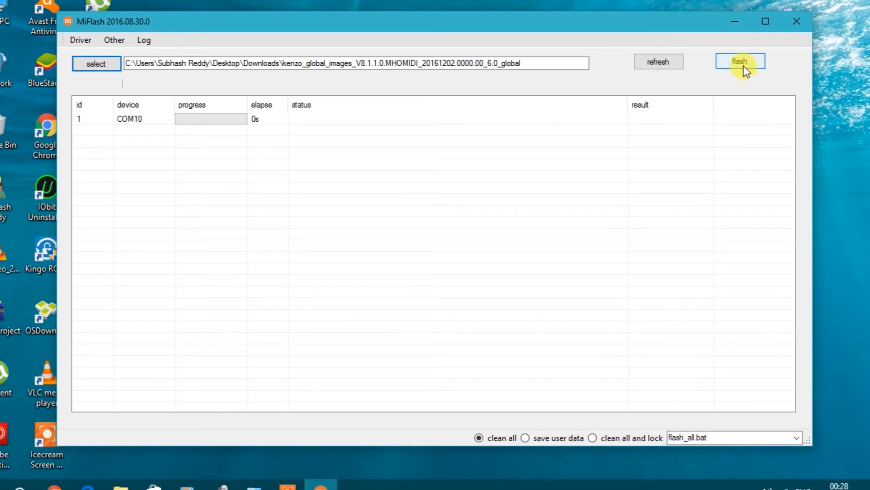
mouse_move(511, 448)
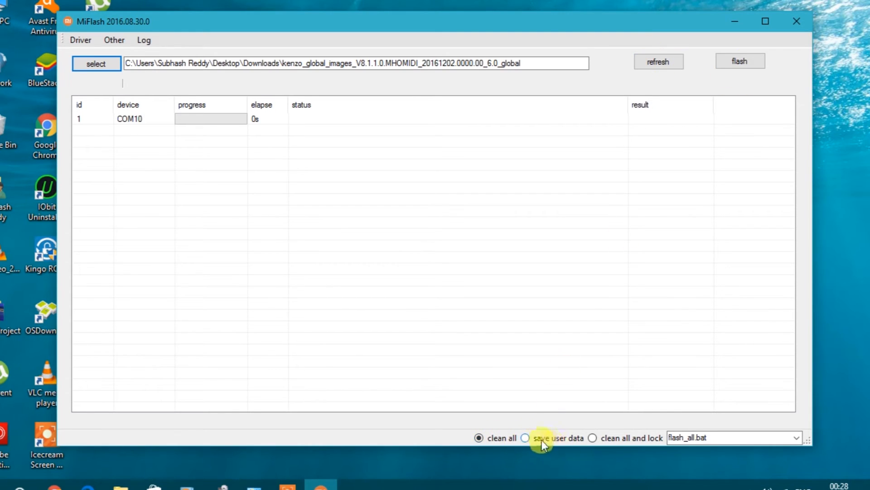
mouse_move(571, 450)
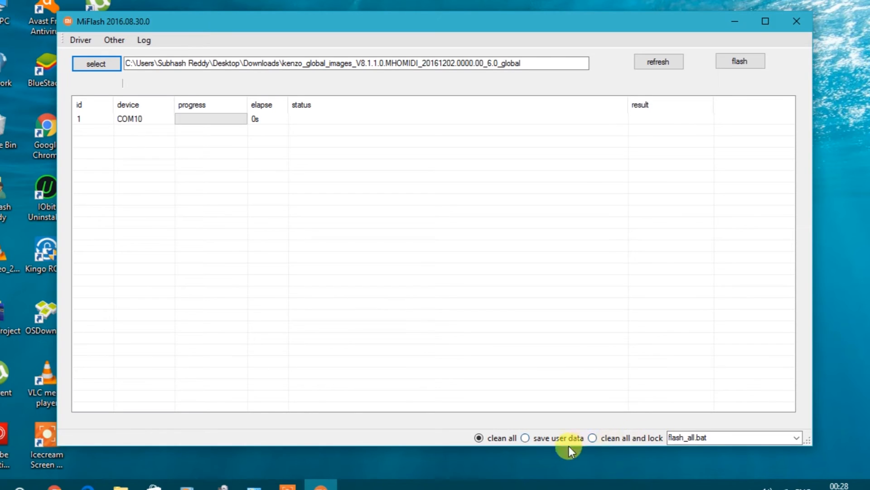
Flash the ROM to the COM10 device with the 'clean all and lock' option
left_click(591, 438)
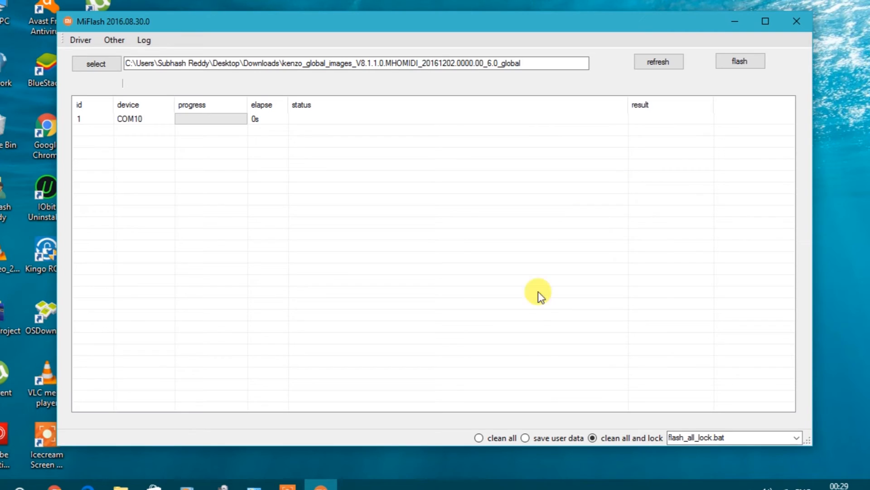
mouse_move(705, 150)
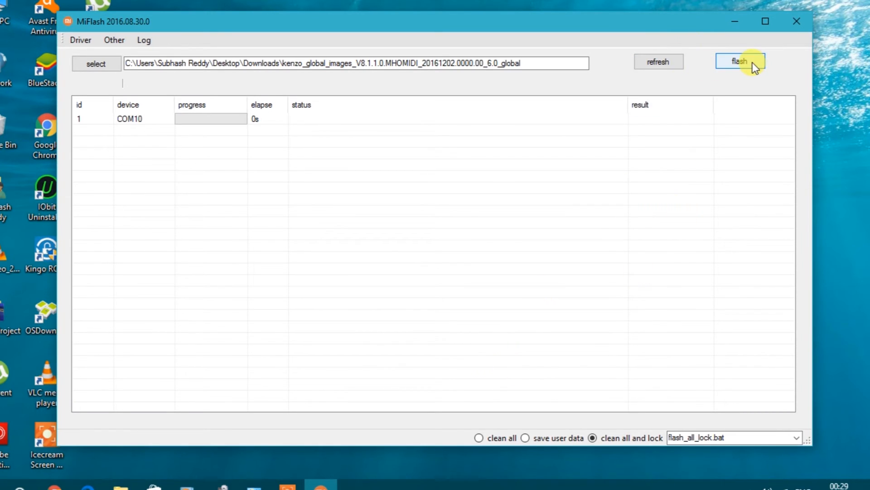
left_click(740, 61)
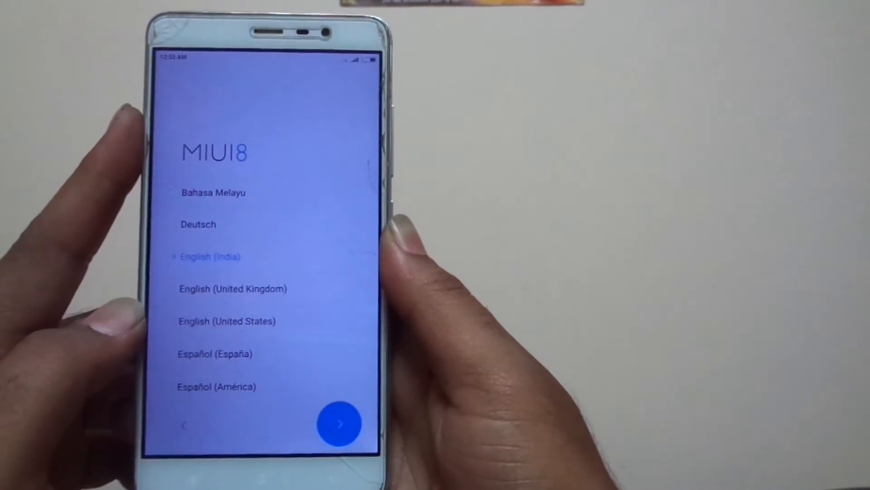
Accept English (India) as the language and choose India as the region
left_click(339, 423)
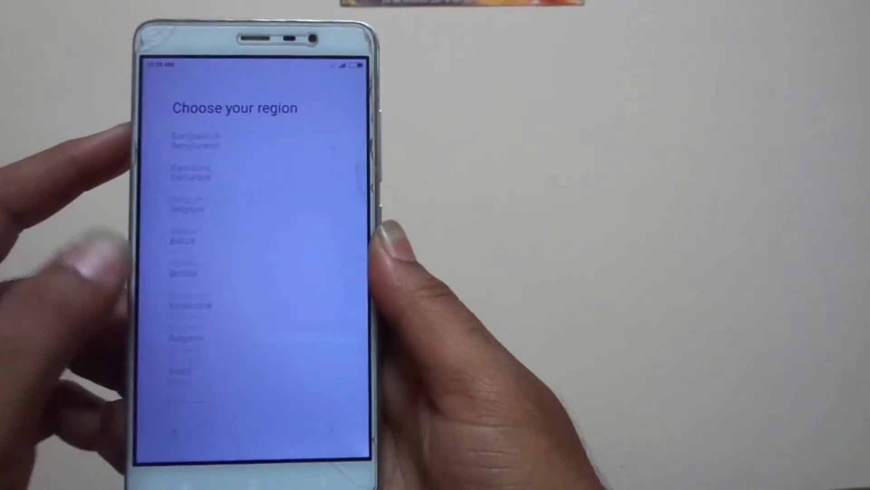
scroll("down", 3)
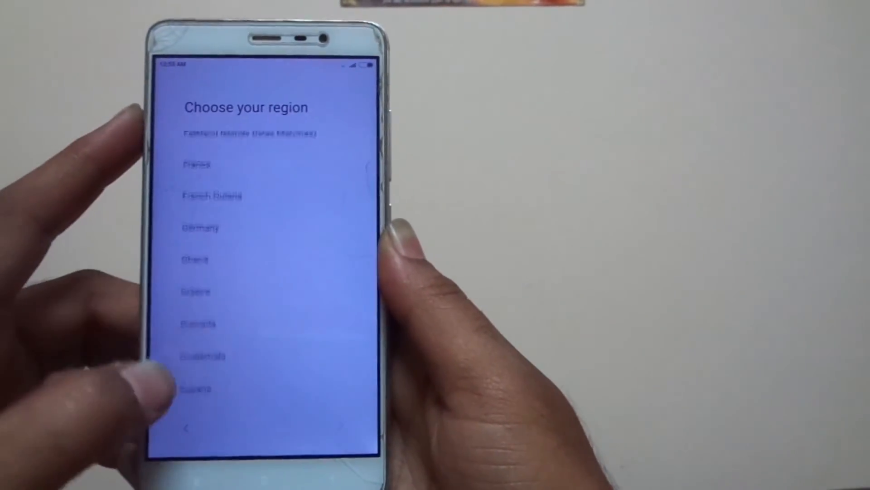
scroll("down", 3)
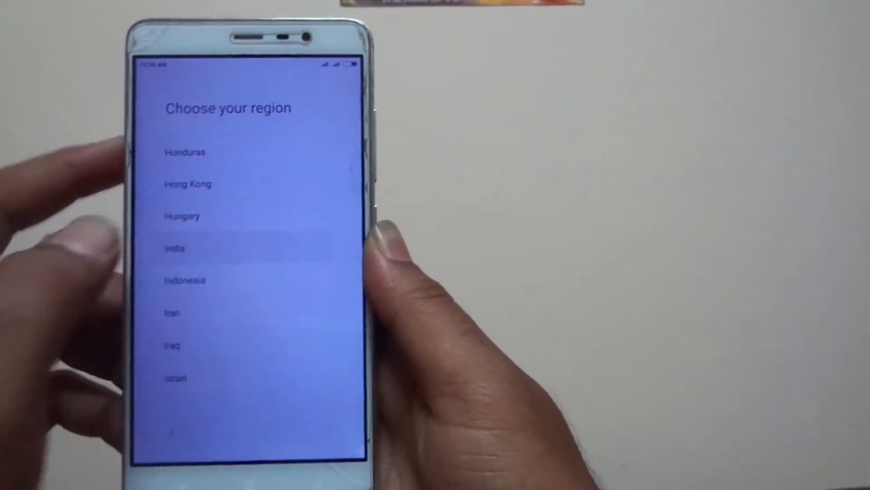
left_click(175, 248)
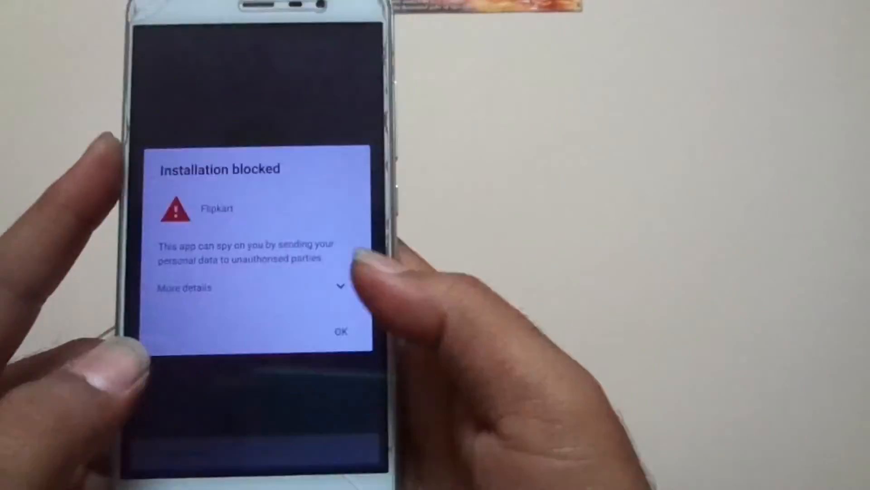
Dismiss the Flipkart installation-blocked warning and scroll through the About phone details
left_click(341, 330)
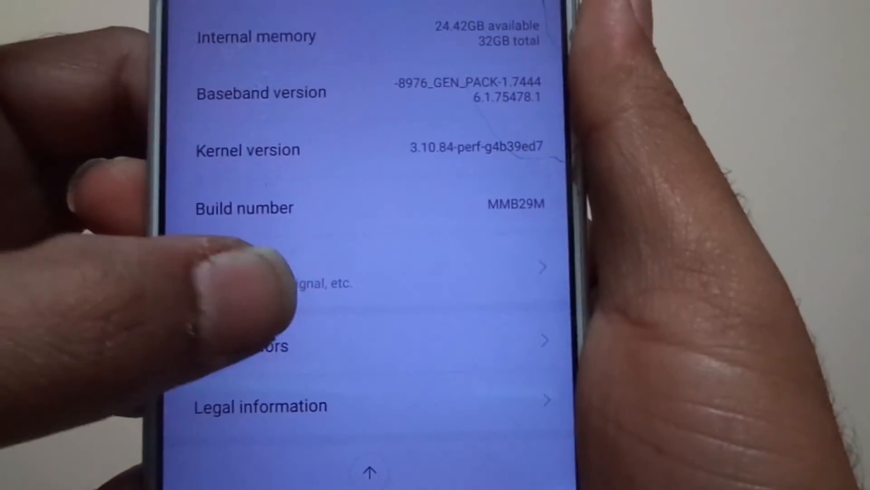
scroll("down", 3)
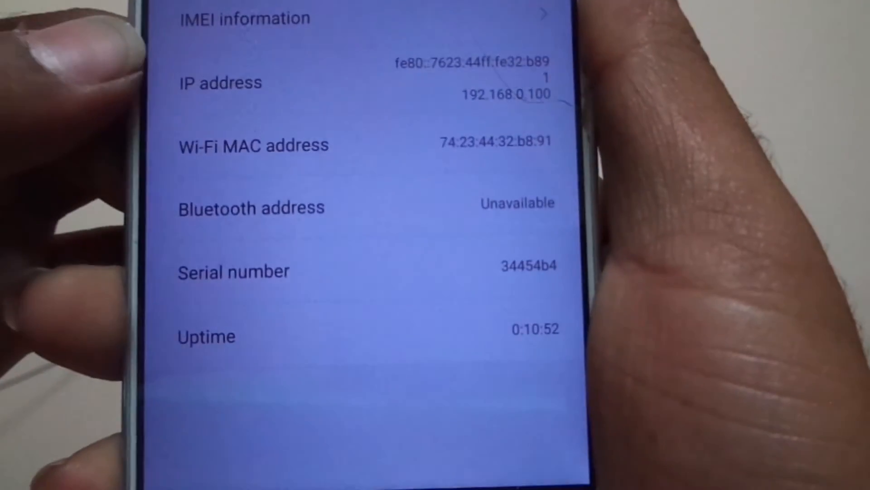